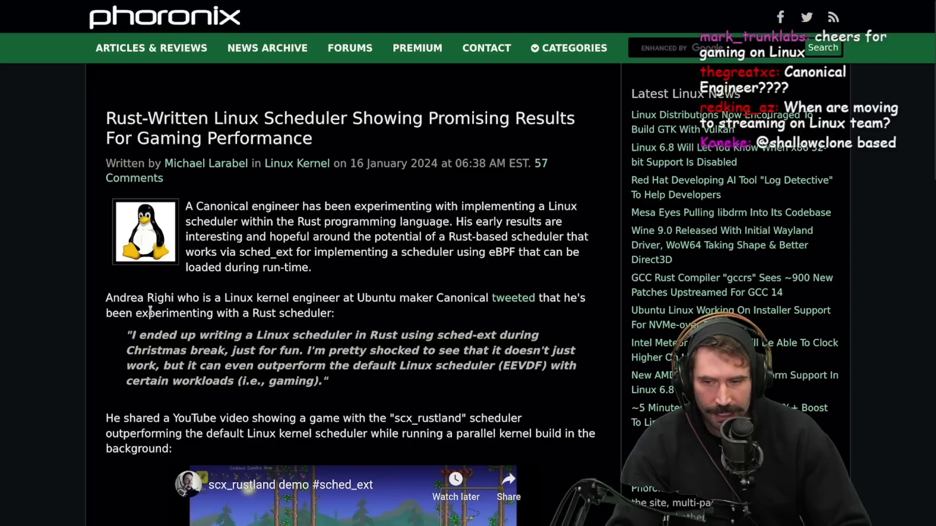
mouse_move(289, 269)
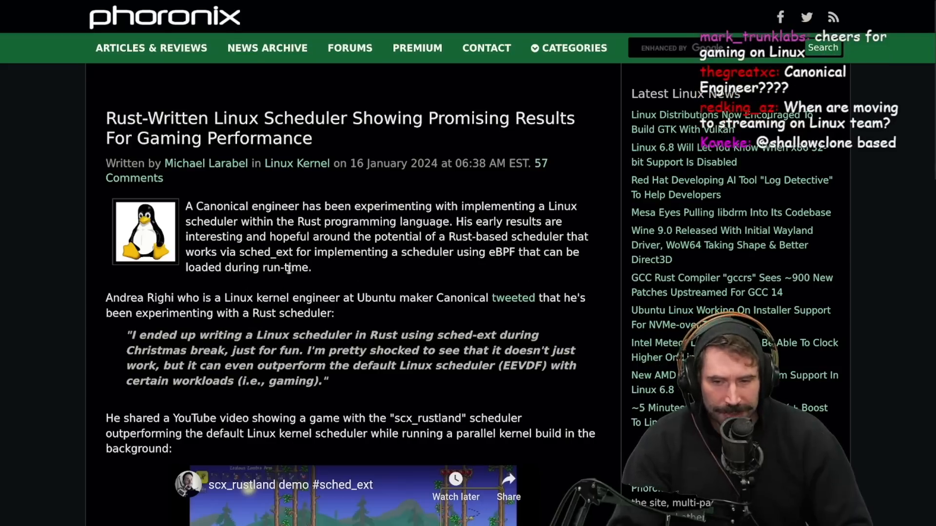
Highlight the article's opening and Andrea Righi's quote, then scroll down to the YouTube demo.
scroll("down", 3)
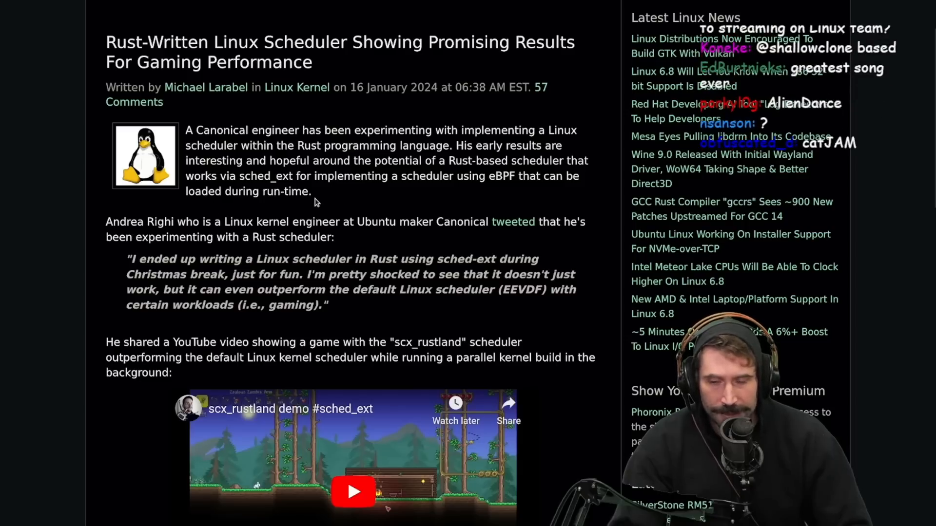
left_click_drag(197, 130, 309, 192)
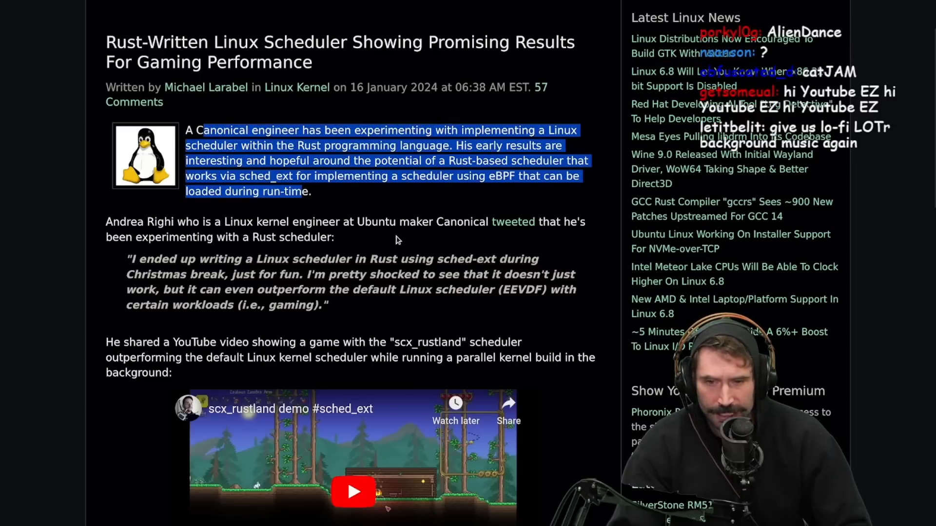
mouse_move(561, 242)
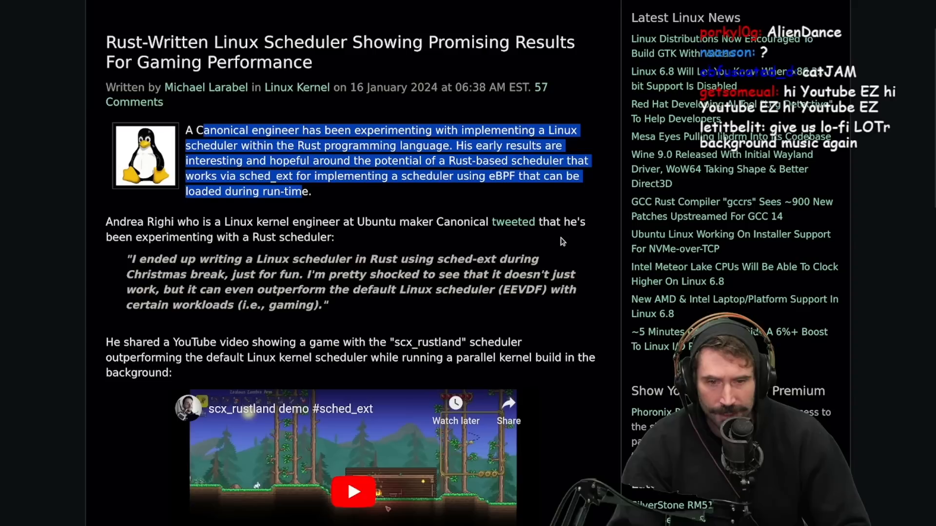
mouse_move(200, 262)
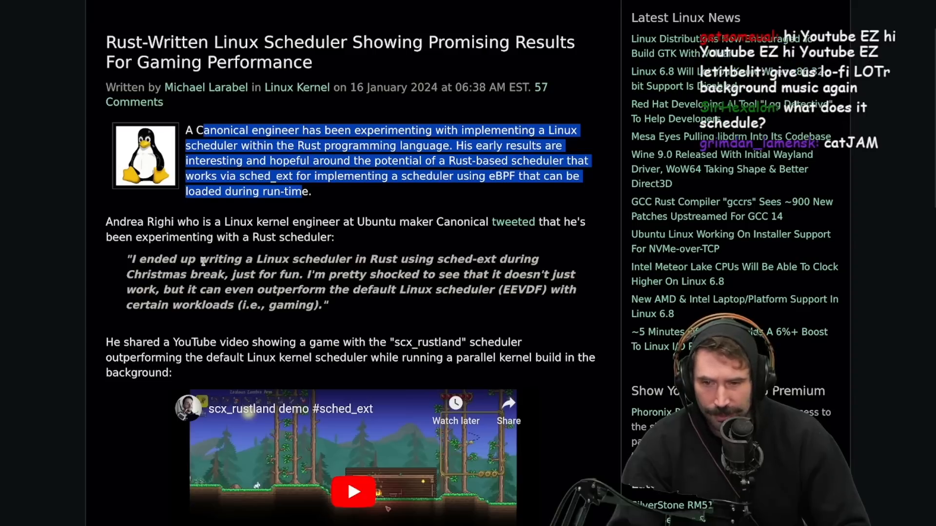
mouse_move(373, 271)
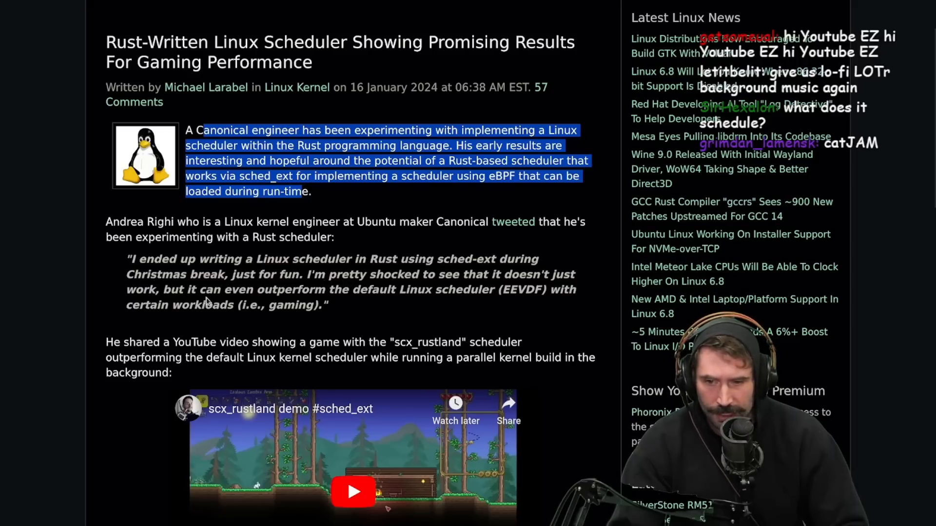
mouse_move(447, 302)
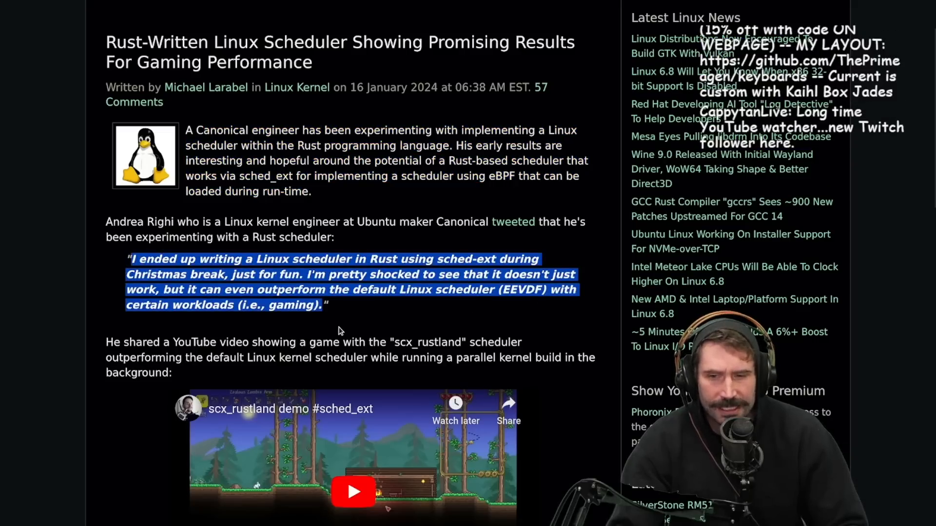
left_click(332, 323)
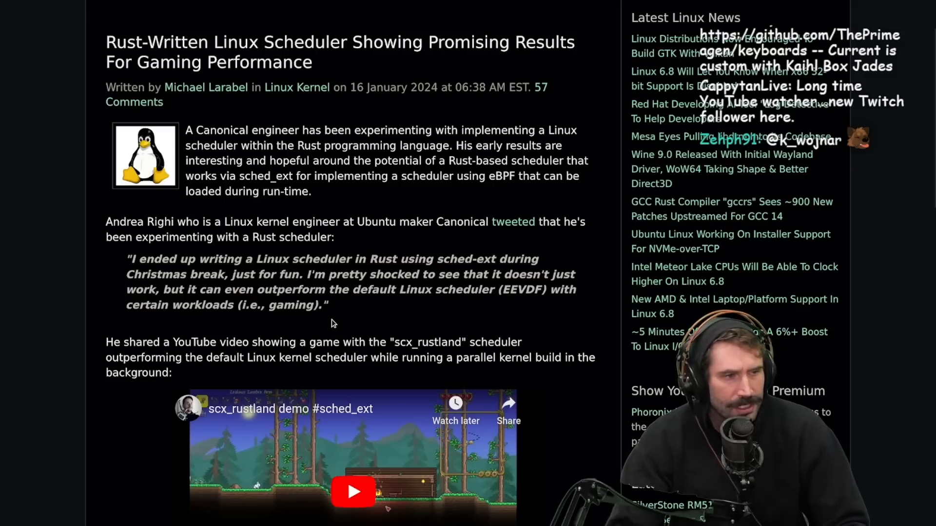
scroll("down", 3)
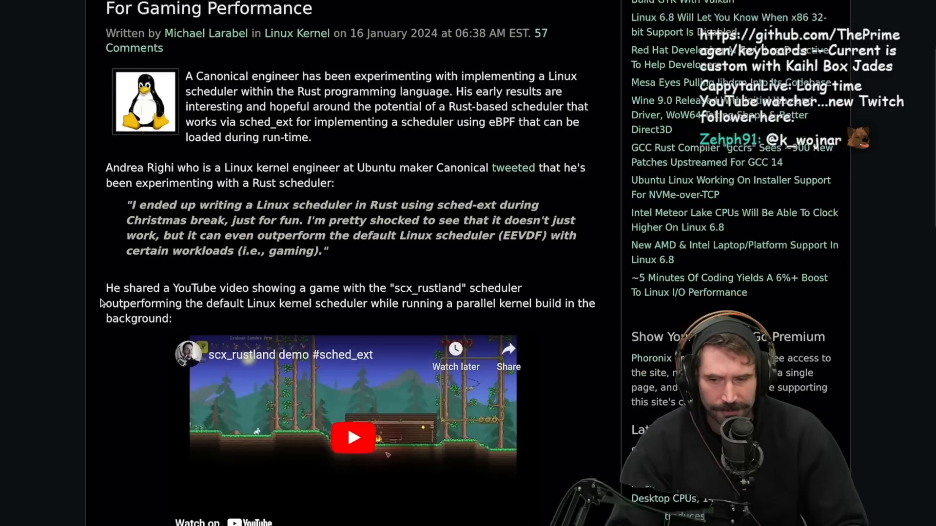
scroll("down", 3)
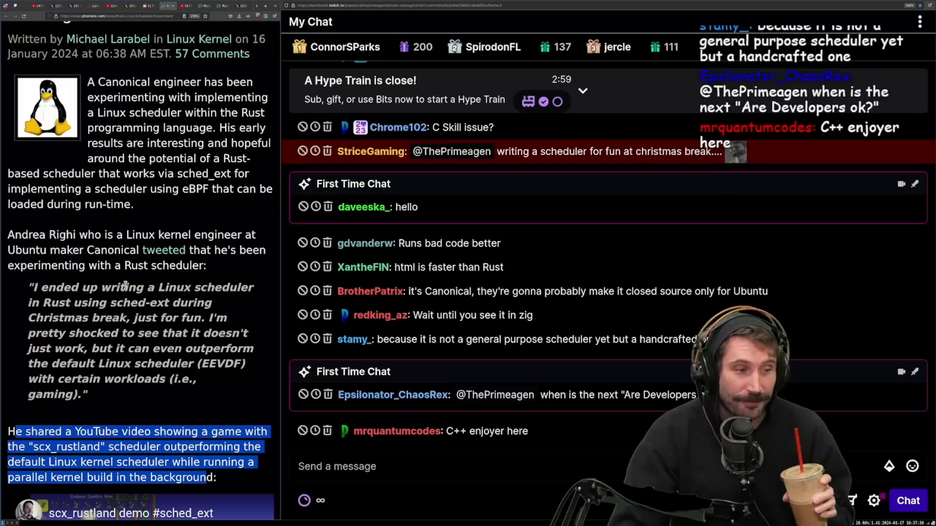
Play the scx_rustland demo through its terminal and Terraria footage, pausing at 0:44.
scroll("down", 3)
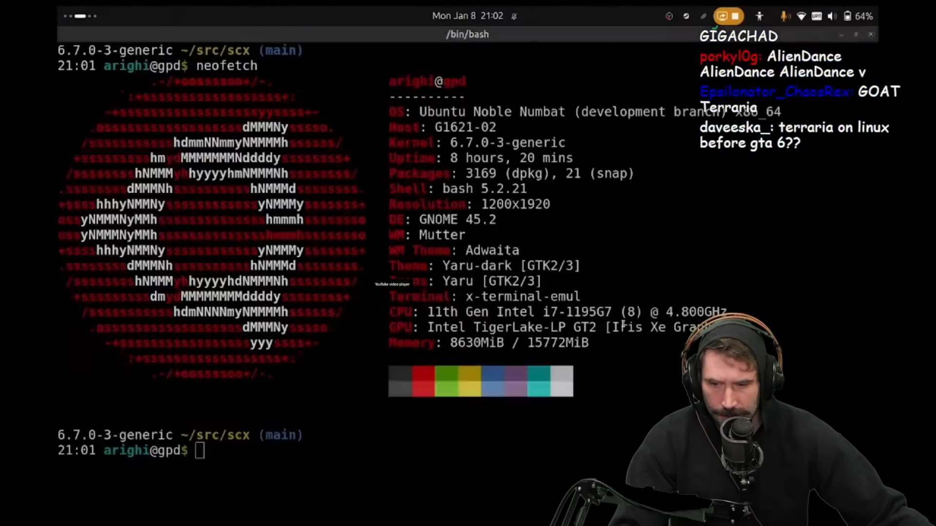
type("sudo scx_rustland")
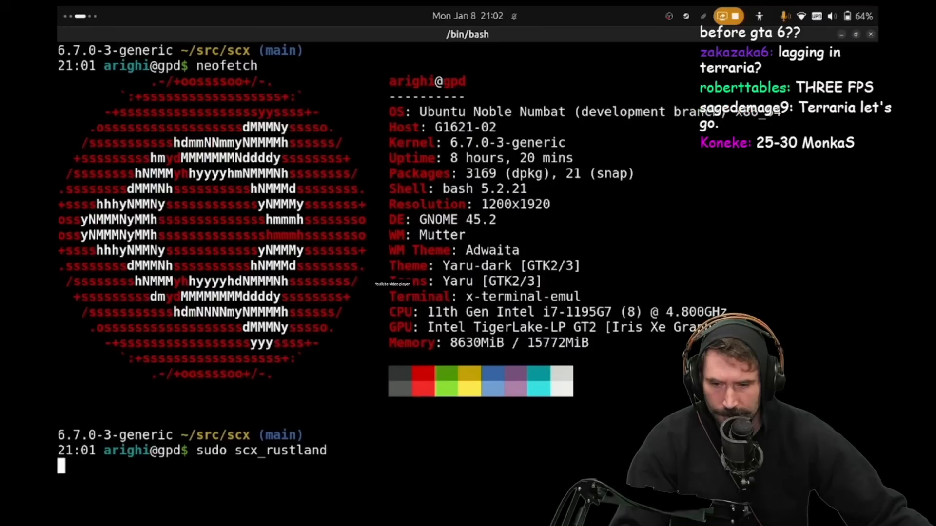
key("Return")
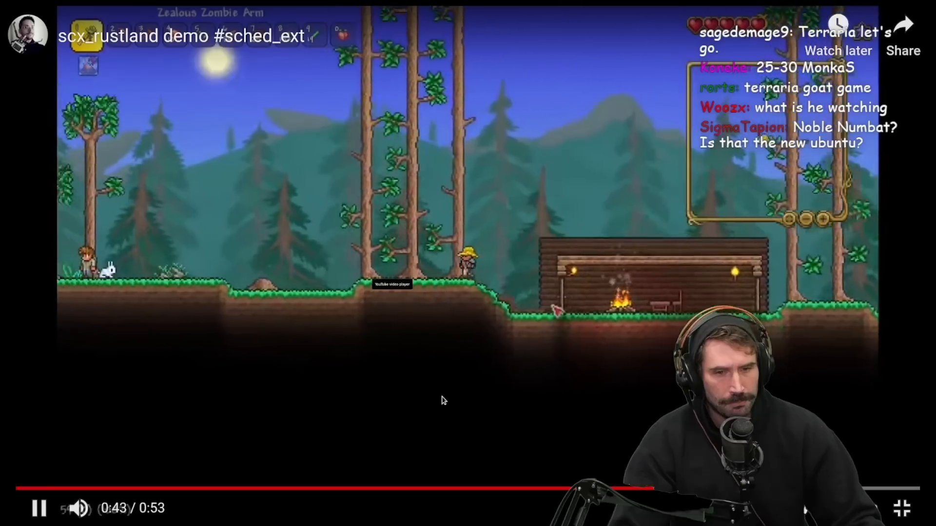
left_click(40, 508)
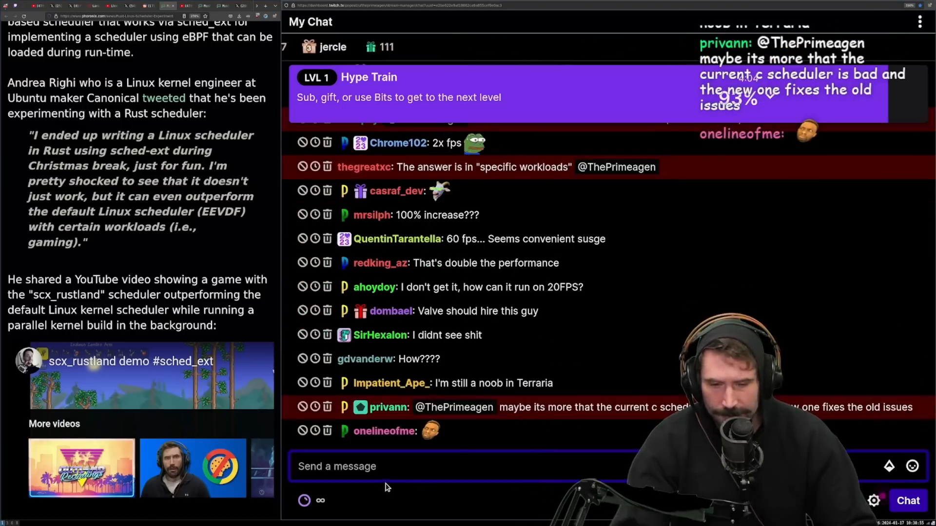
Scroll to the article's closing paragraph about the code on GitHub while following Twitch chat.
scroll("down", 3)
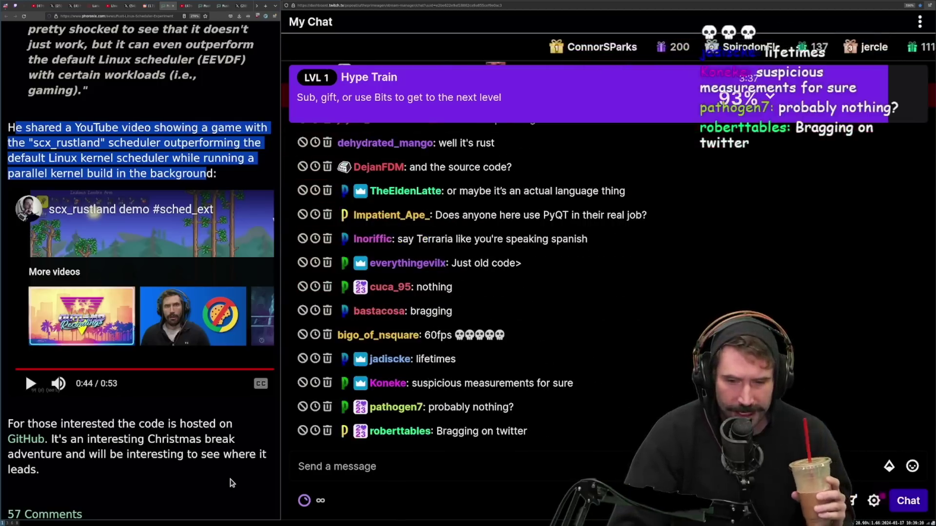
left_click(459, 466)
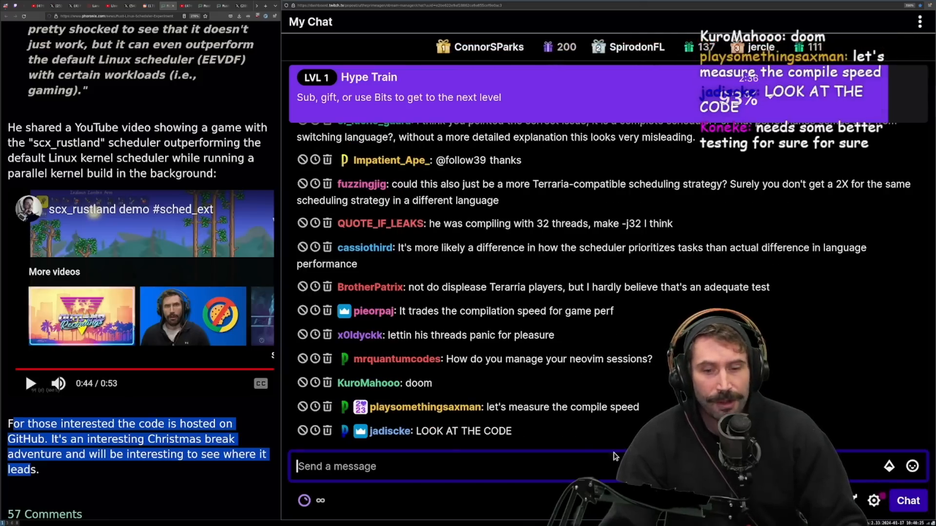
Scroll past the scx_rustland demo video to the article's end and its '57 Comments' link.
scroll("down", 3)
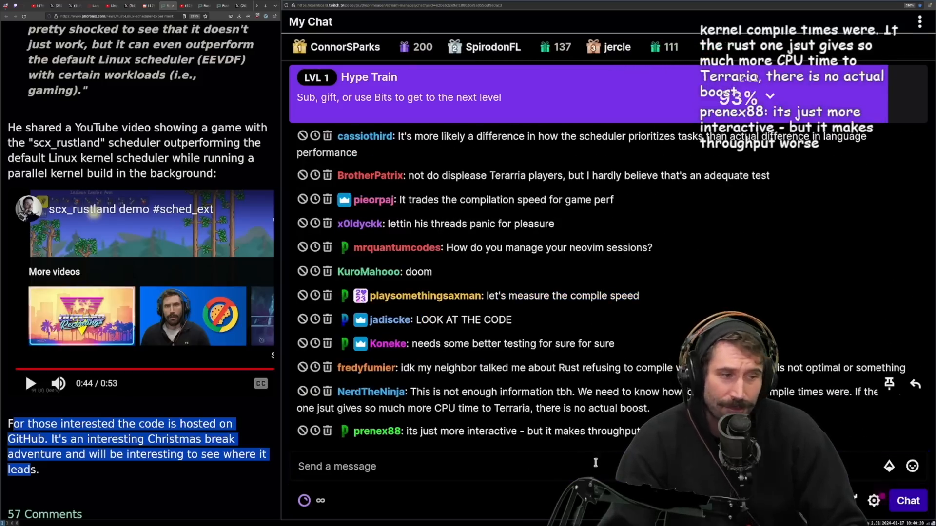
mouse_move(367, 508)
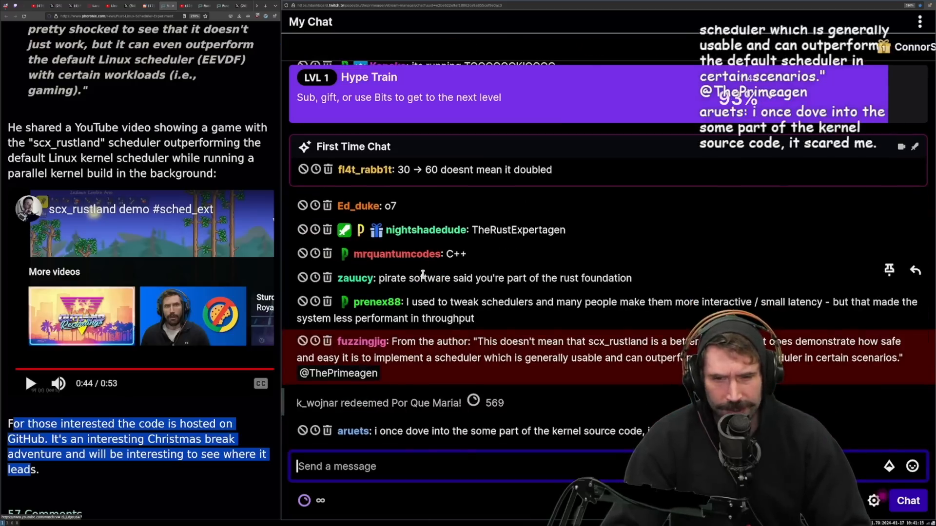
scroll("down", 3)
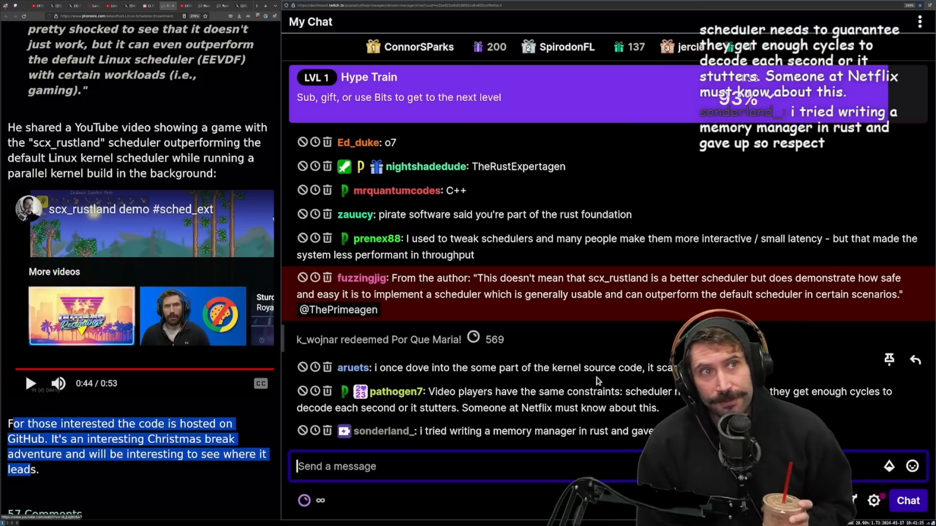
scroll("down", 3)
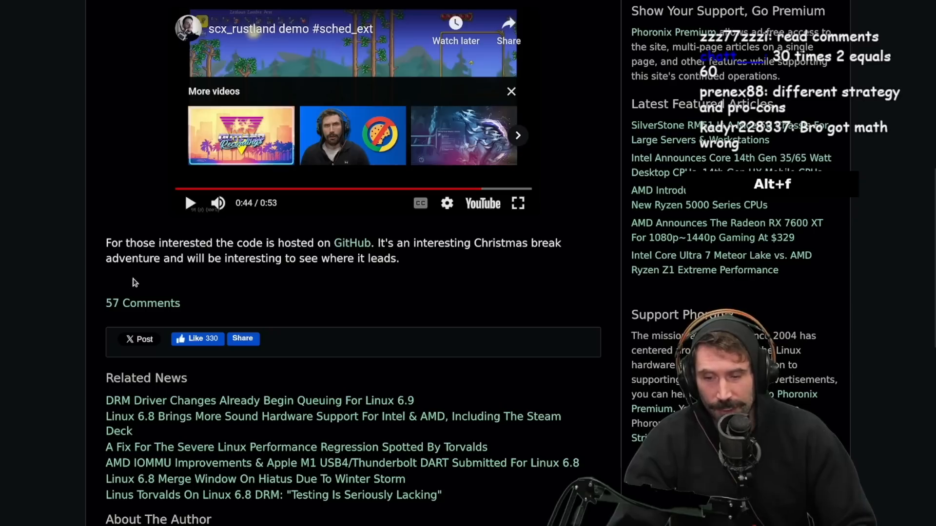
scroll("down", 3)
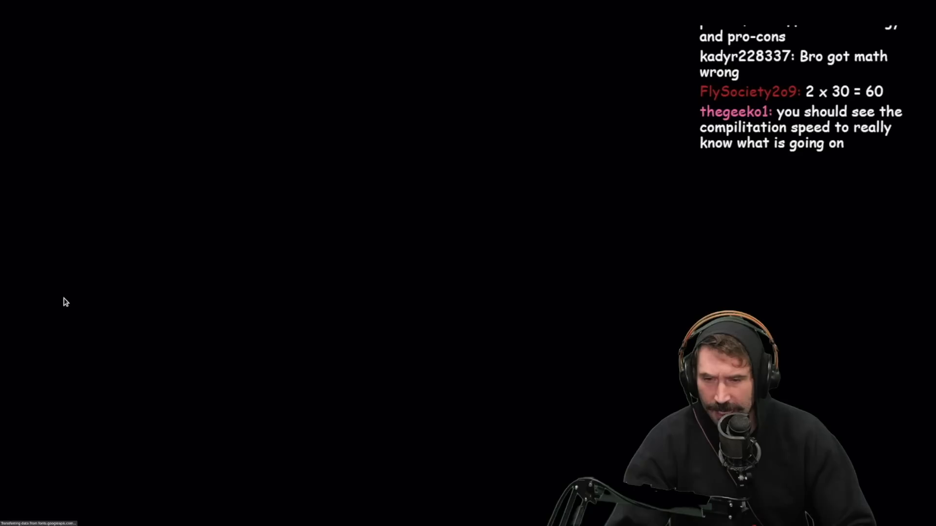
left_click(66, 302)
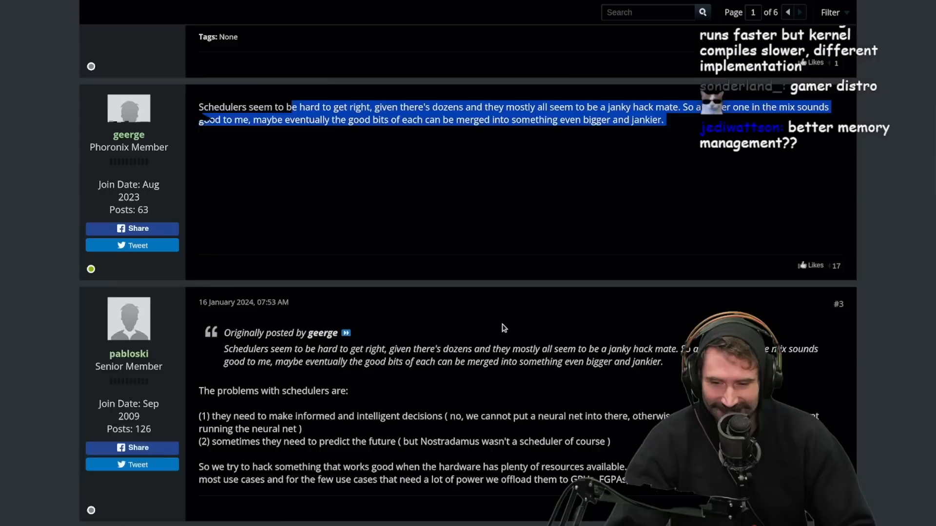
scroll("down", 3)
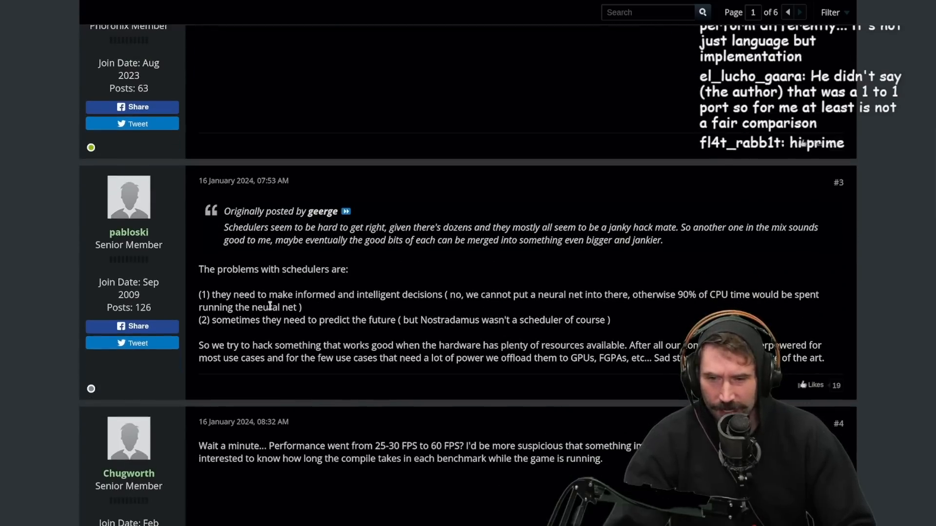
mouse_move(561, 308)
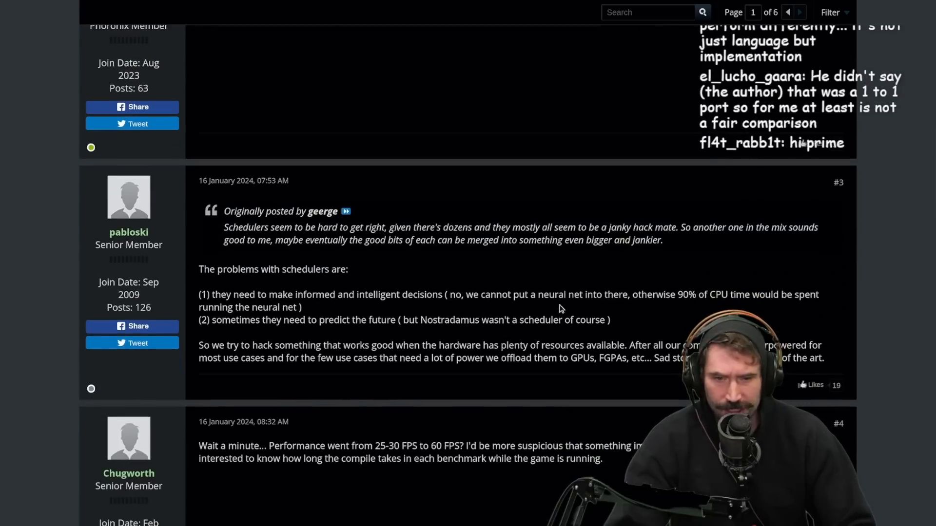
mouse_move(672, 319)
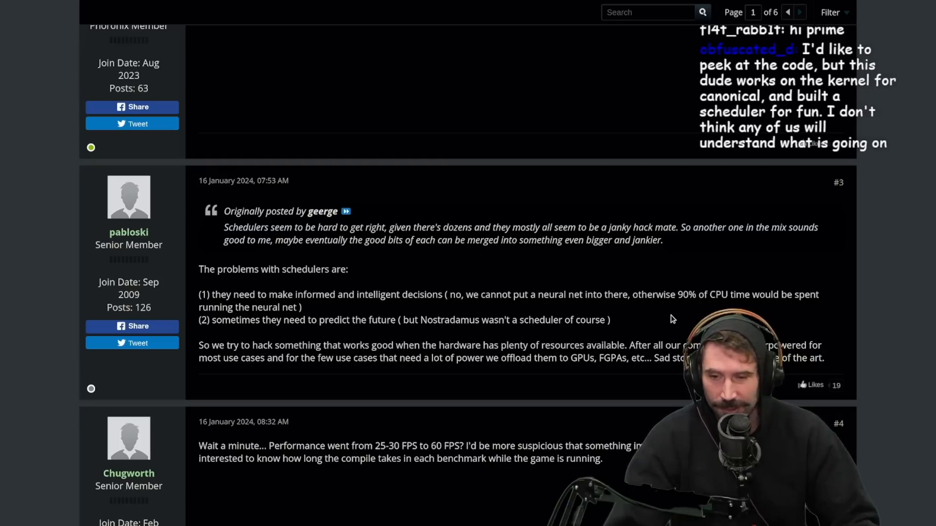
mouse_move(304, 342)
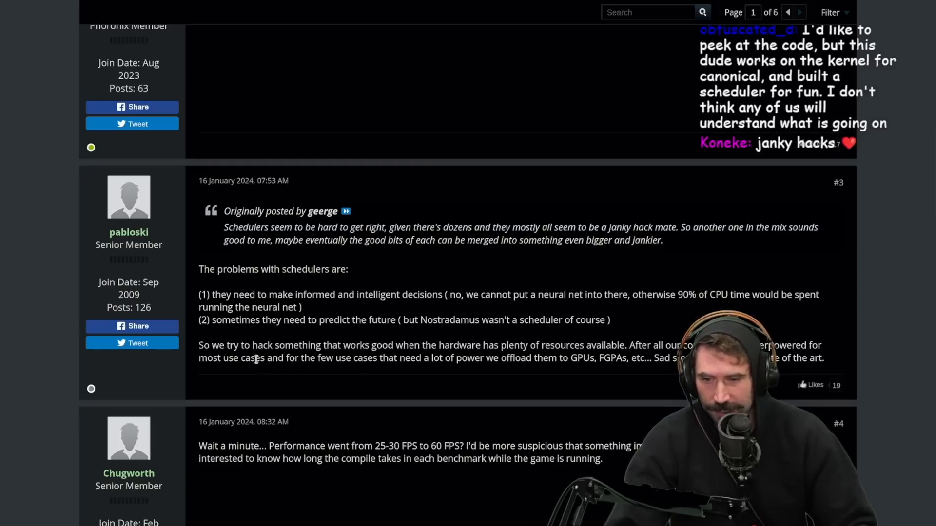
scroll("down", 3)
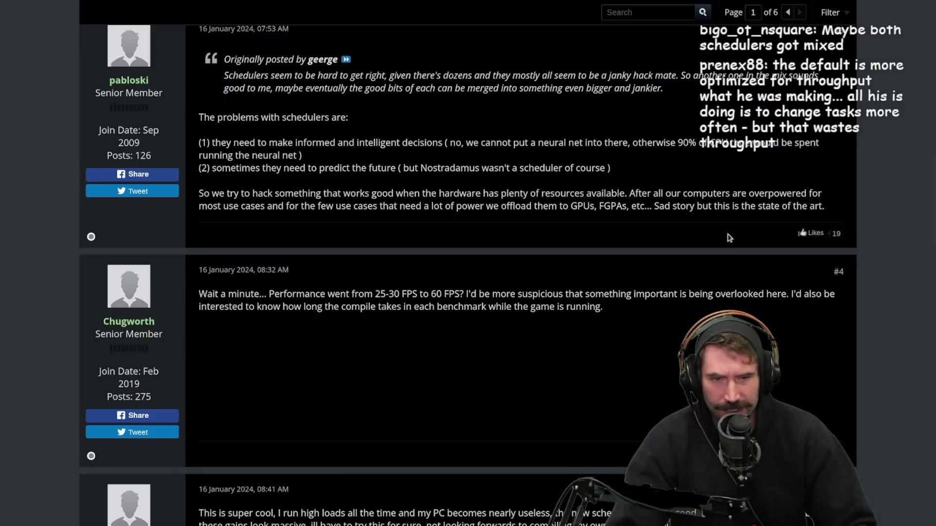
scroll("down", 3)
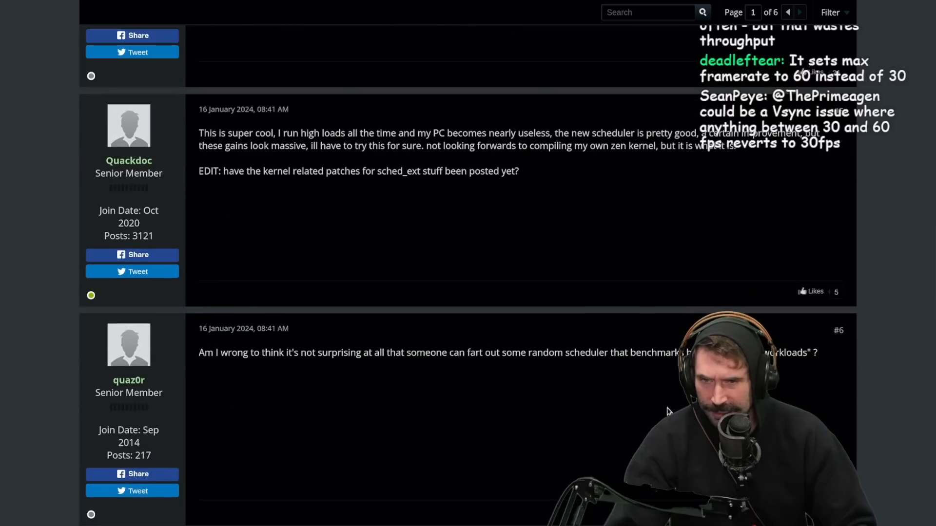
scroll("up", 3)
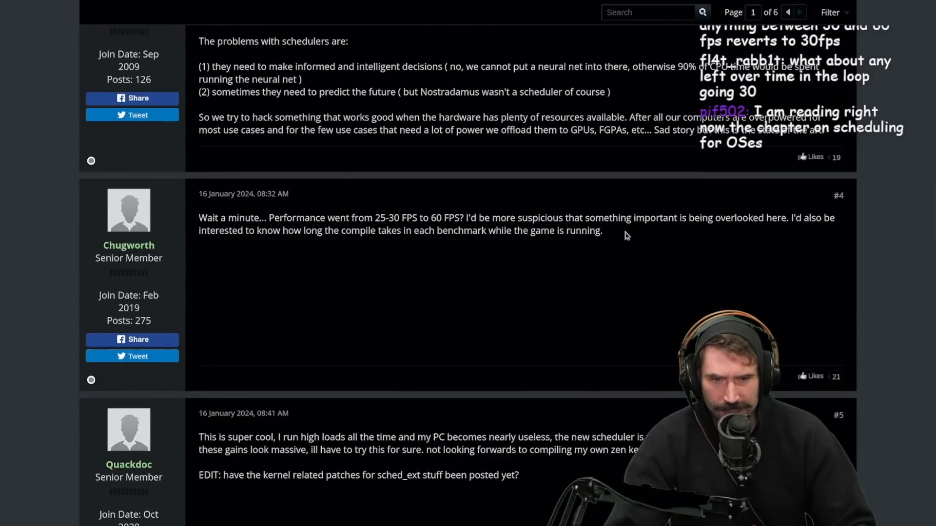
mouse_move(707, 260)
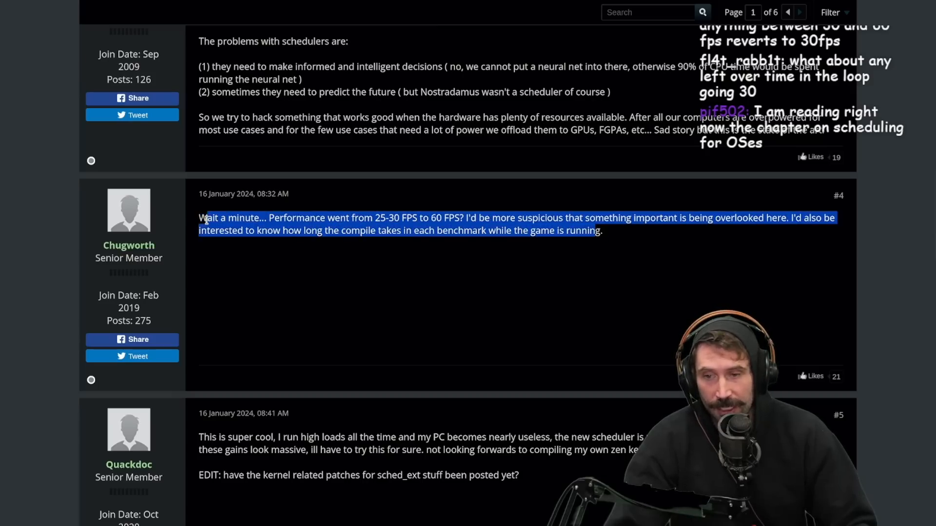
scroll("down", 3)
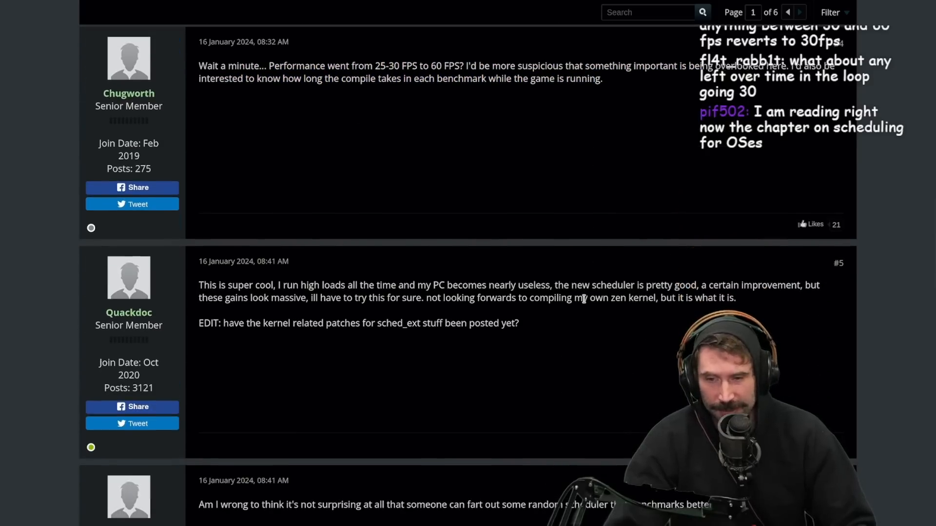
scroll("down", 3)
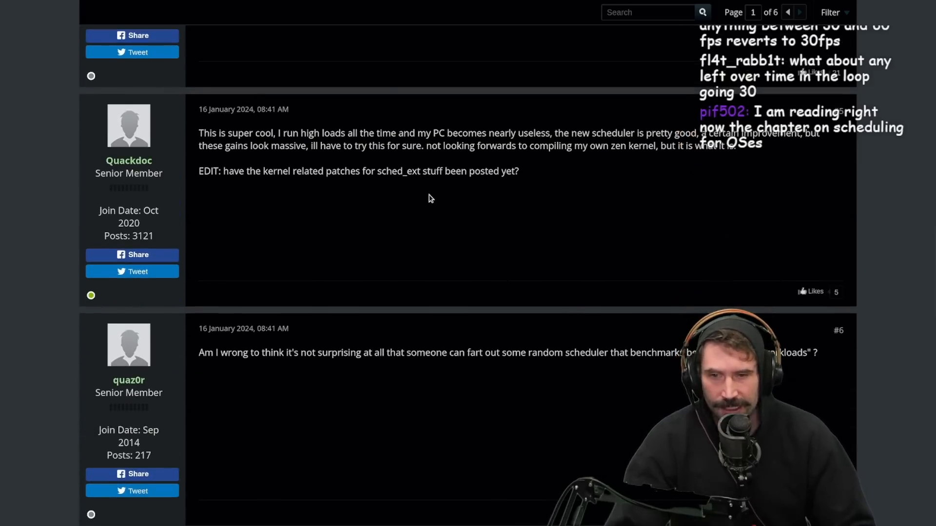
scroll("down", 3)
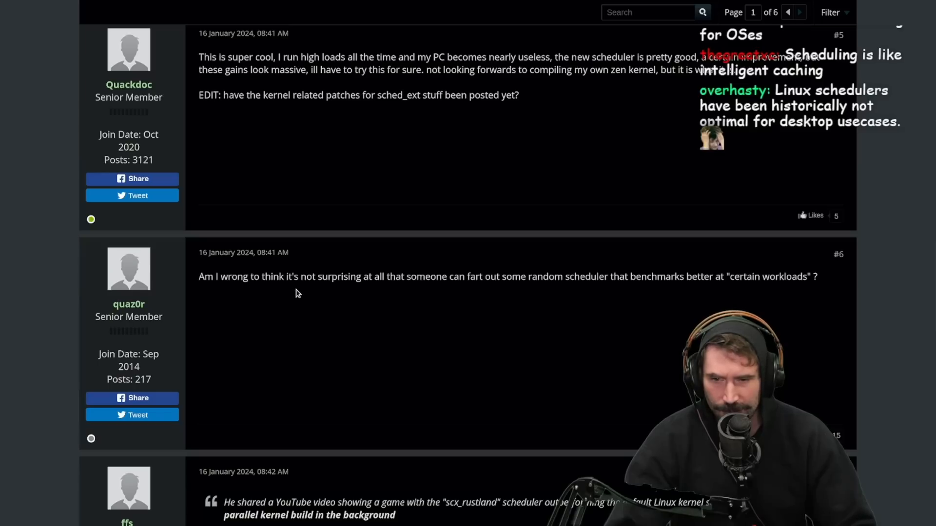
mouse_move(382, 288)
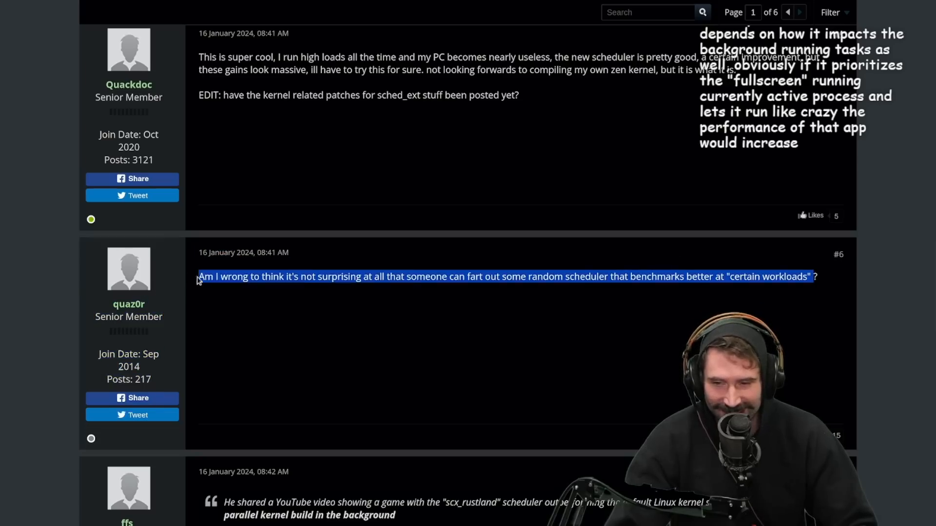
scroll("down", 3)
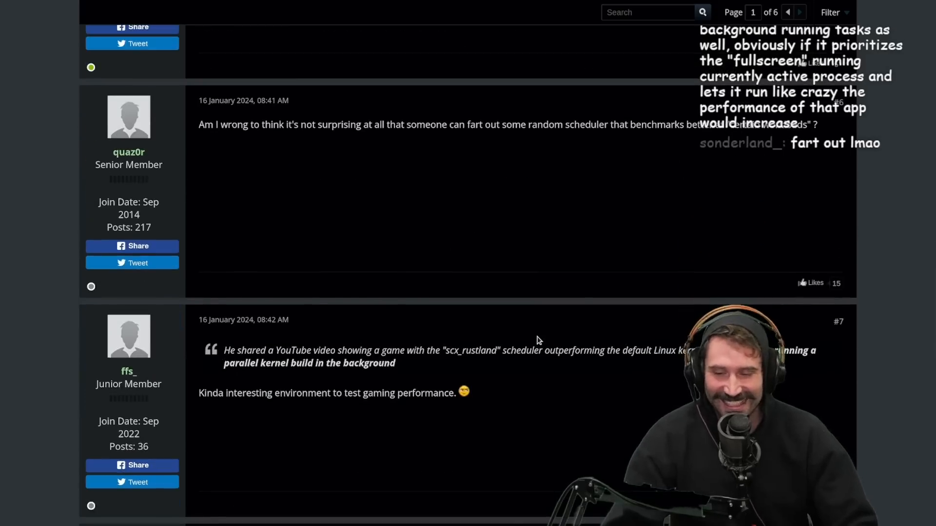
scroll("down", 3)
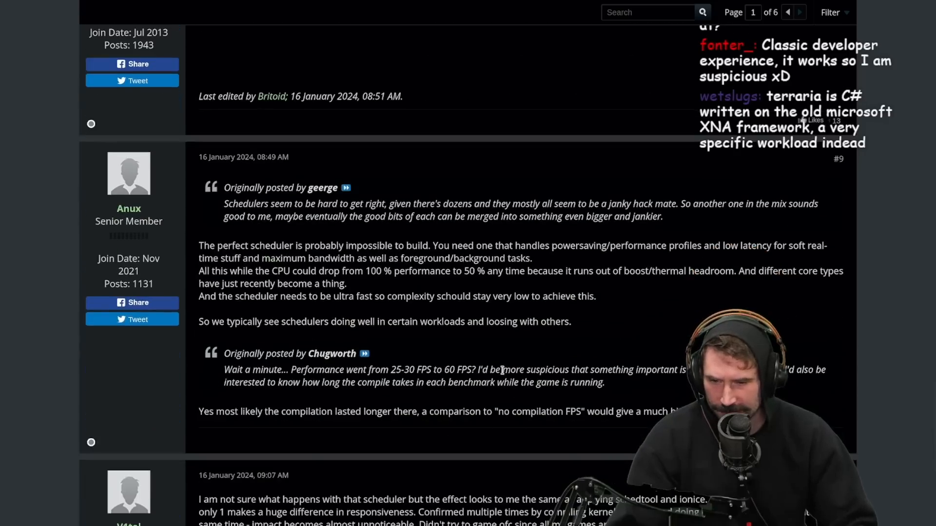
scroll("down", 3)
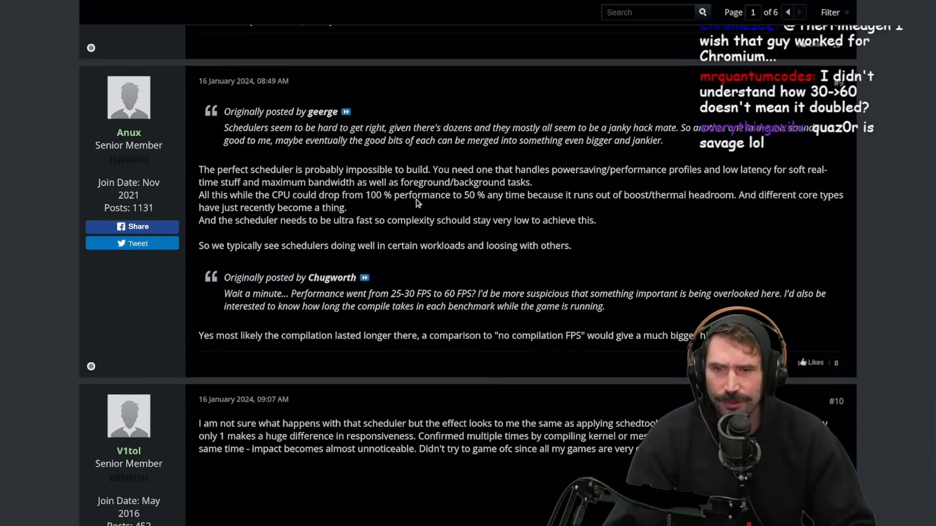
mouse_move(585, 216)
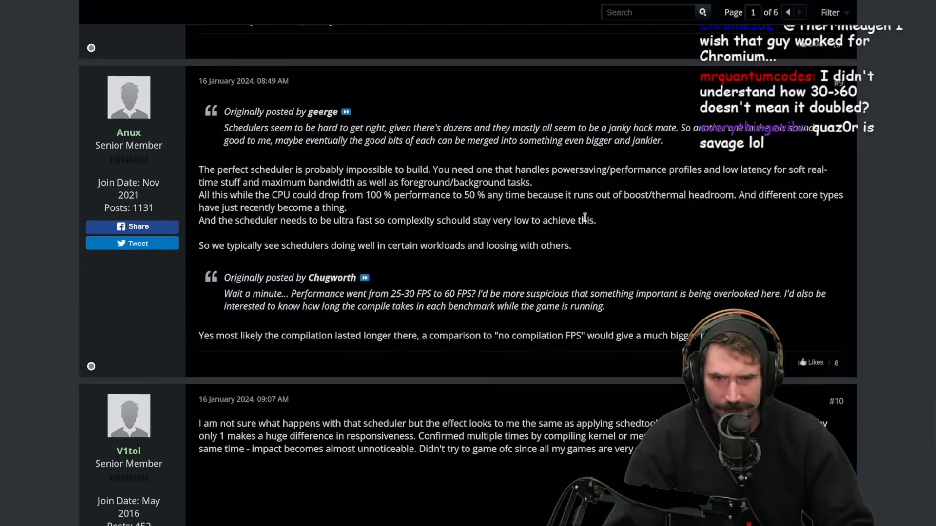
mouse_move(718, 190)
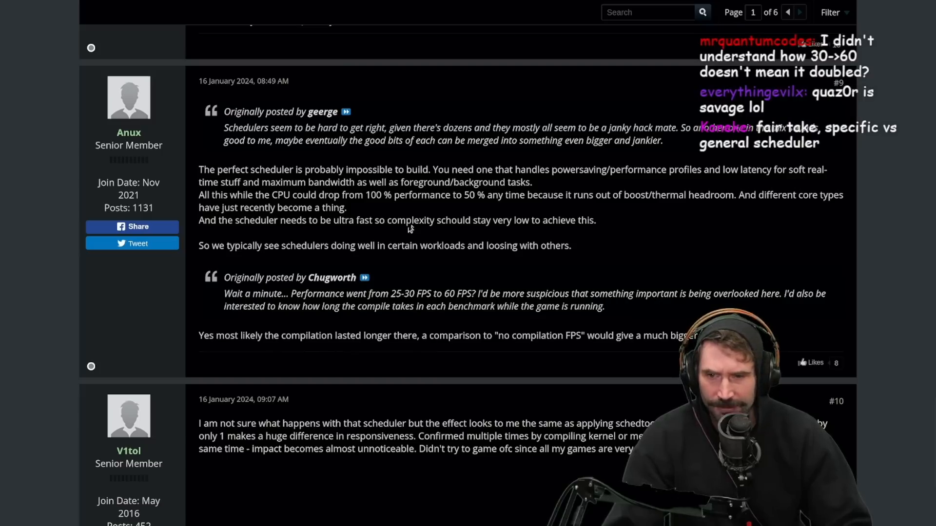
mouse_move(335, 199)
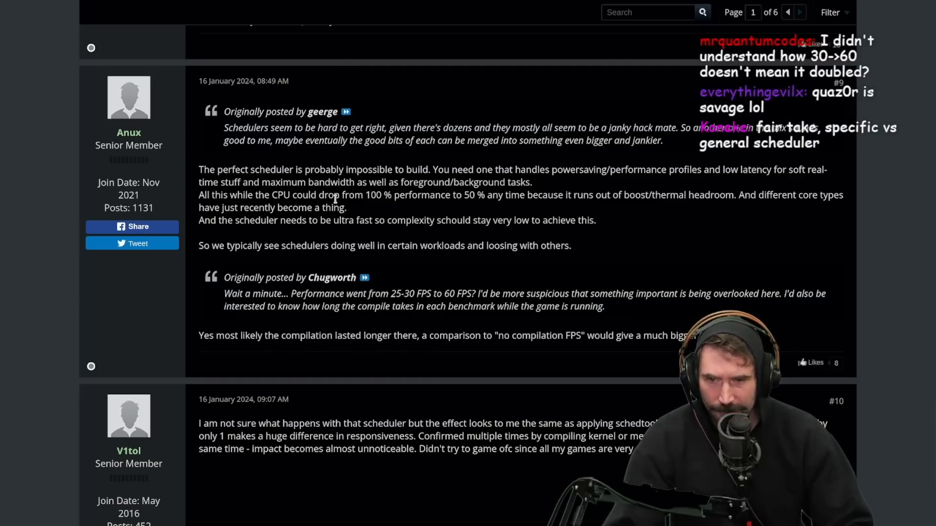
left_click_drag(261, 181, 361, 220)
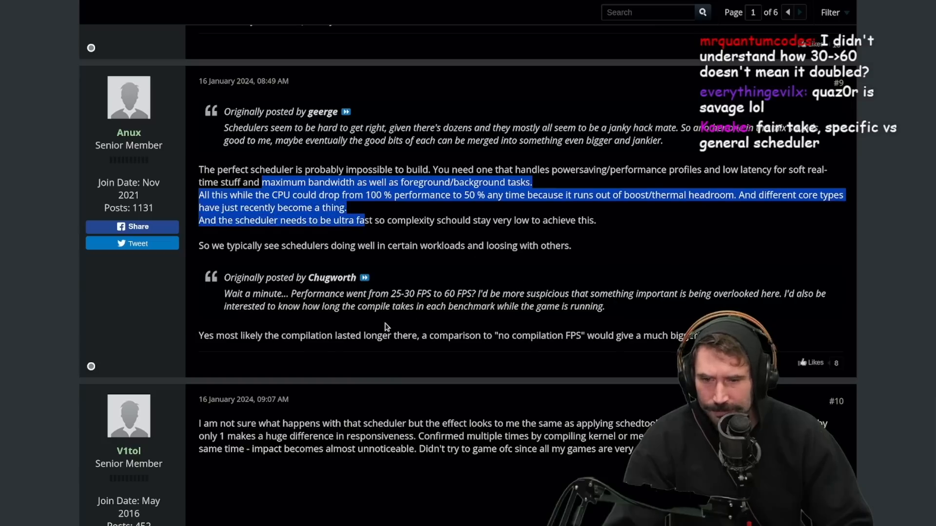
left_click(553, 241)
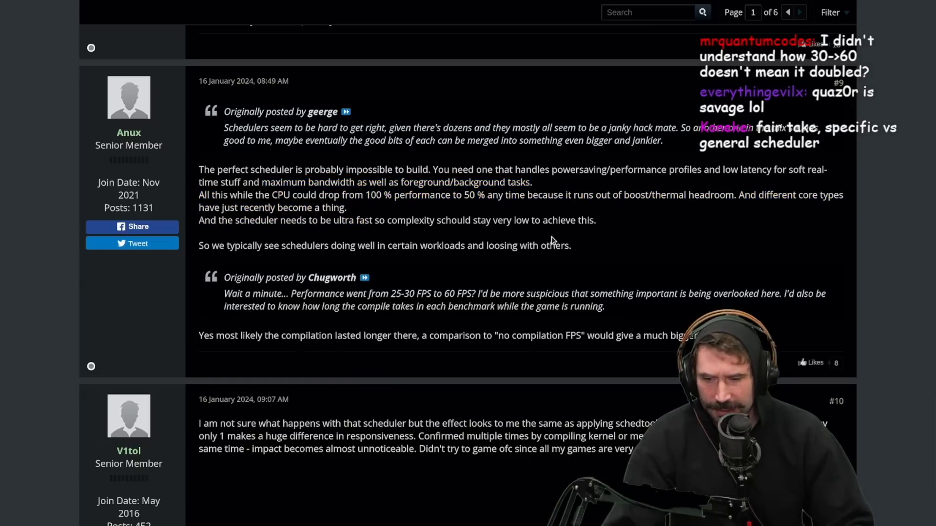
scroll("down", 3)
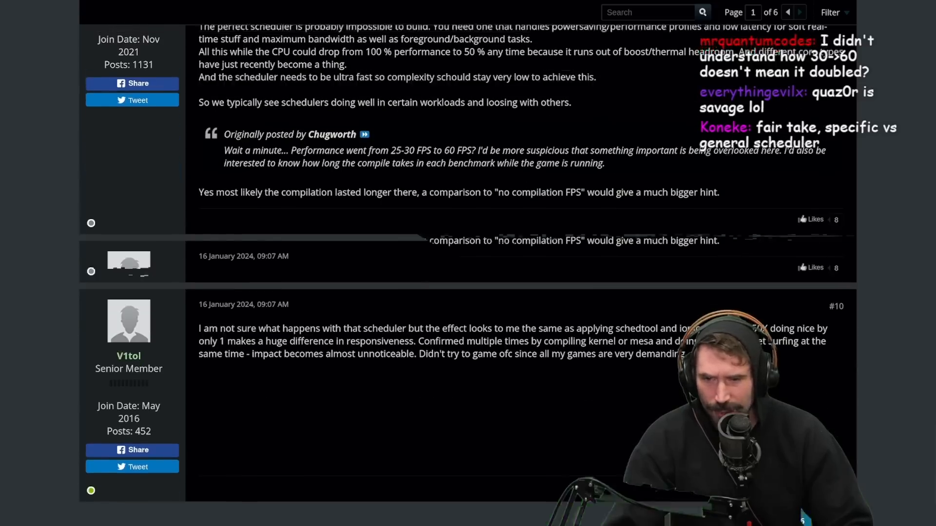
scroll("up", 3)
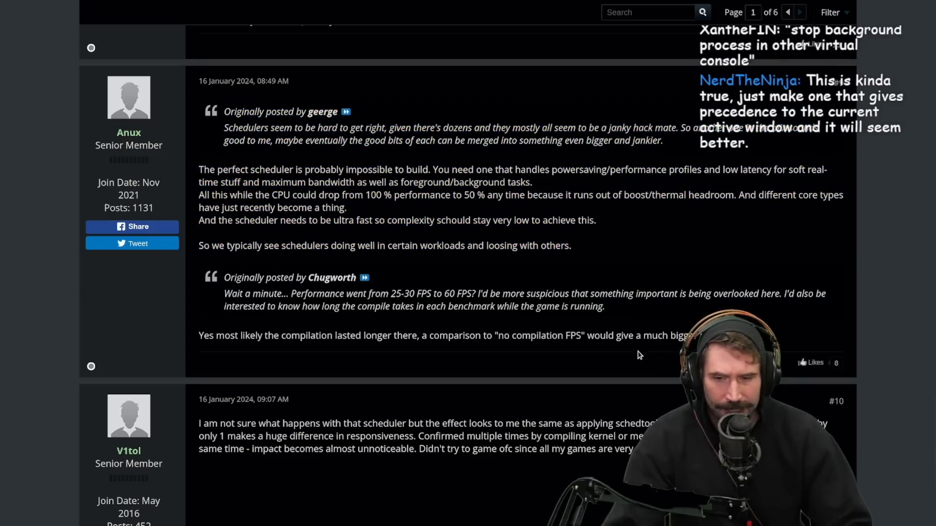
scroll("up", 3)
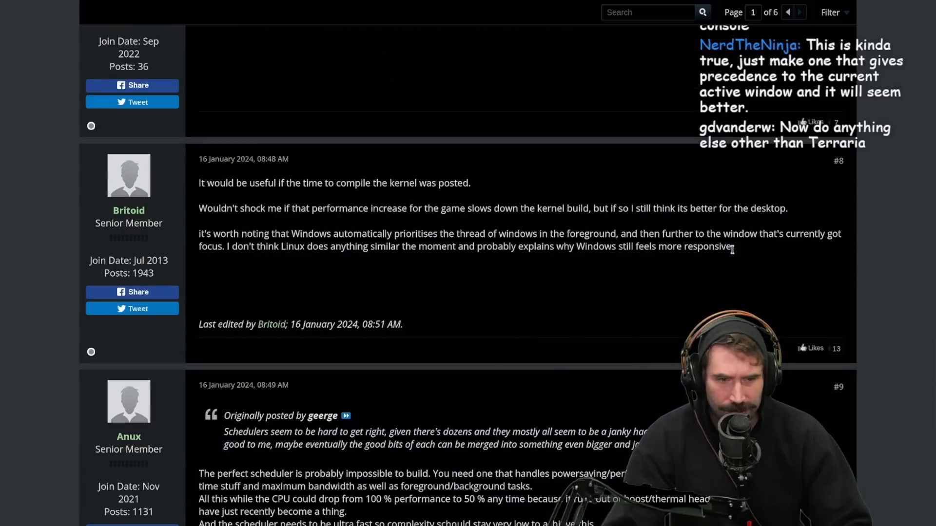
mouse_move(727, 285)
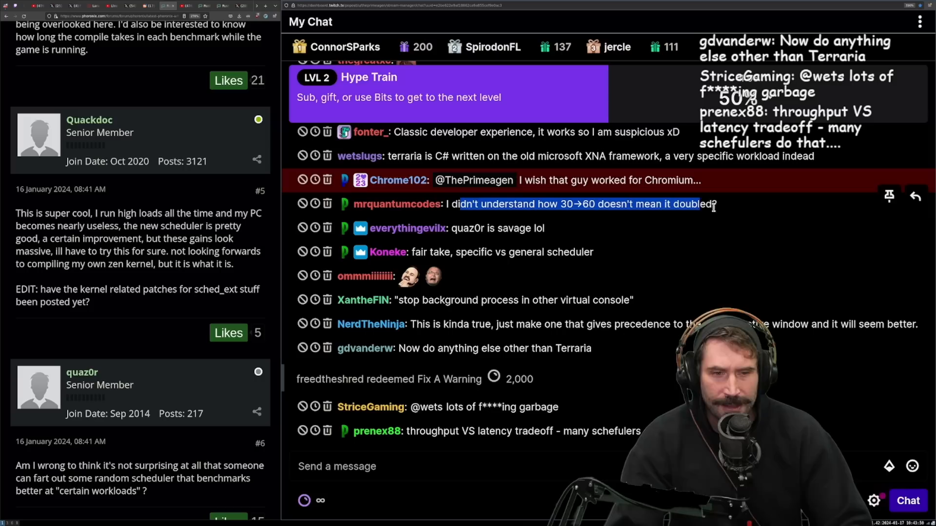
Scroll through Twitch chat's debate on scheduler tradeoffs, FPS doubling, and Bun versus Node.
scroll("down", 3)
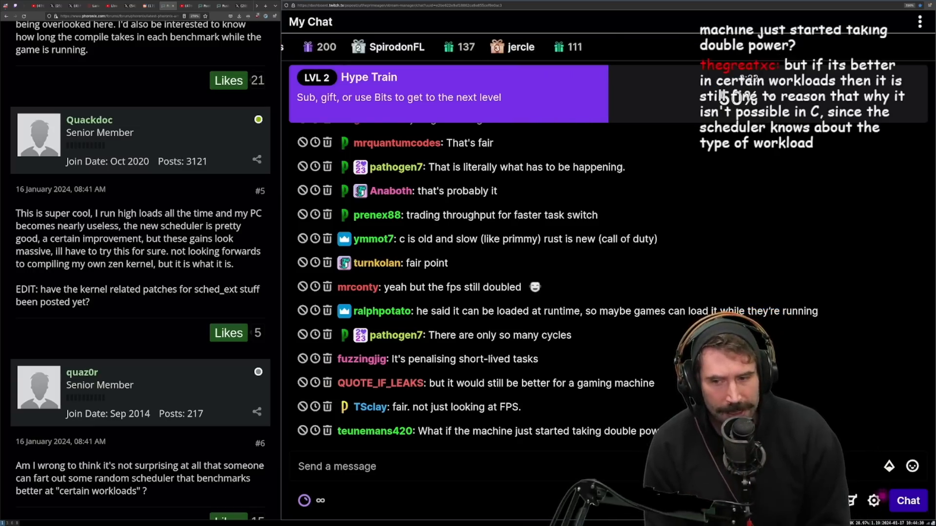
scroll("down", 3)
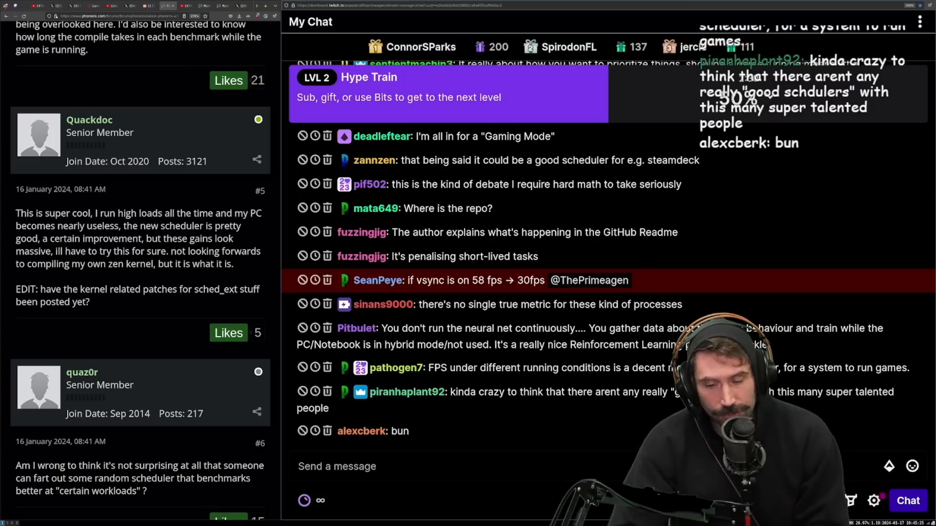
scroll("down", 3)
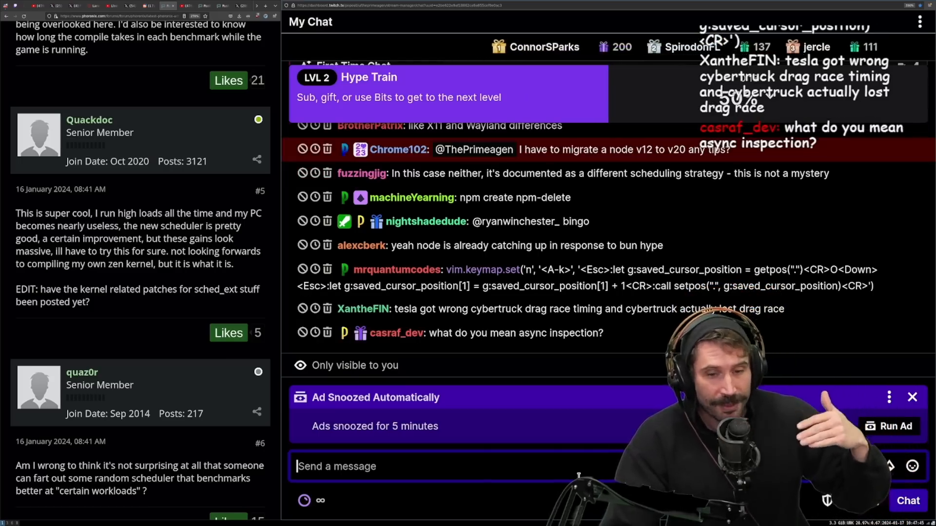
Clear the Ad Snoozed notice and read chat replies on async inspection and Node profiling.
double_click(573, 333)
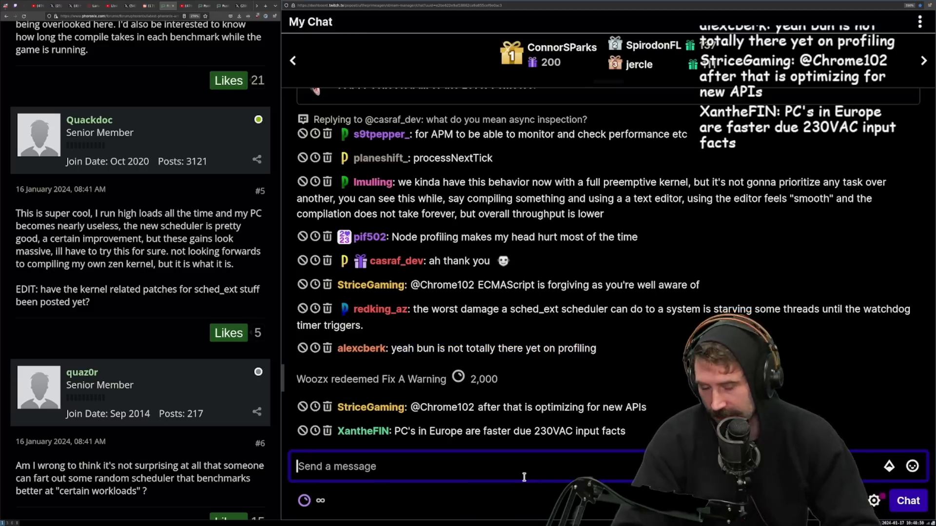
scroll("up", 3)
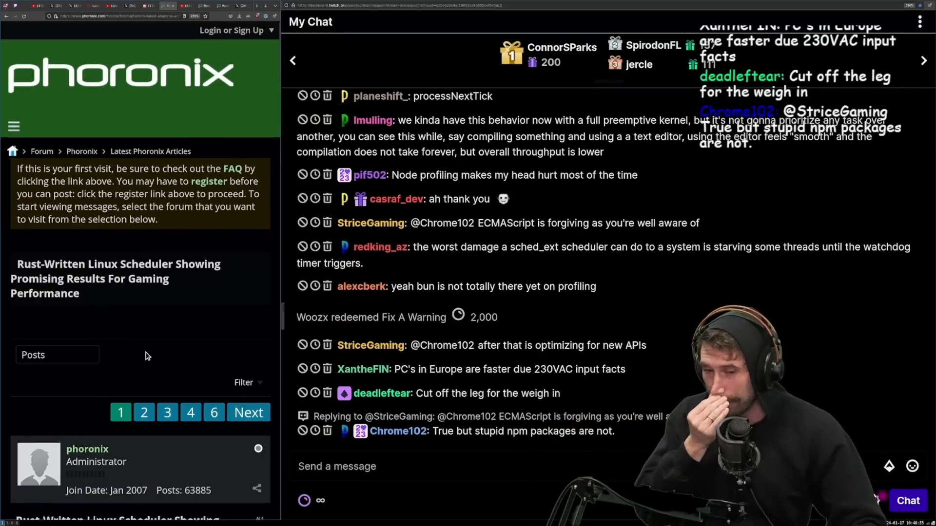
mouse_move(149, 352)
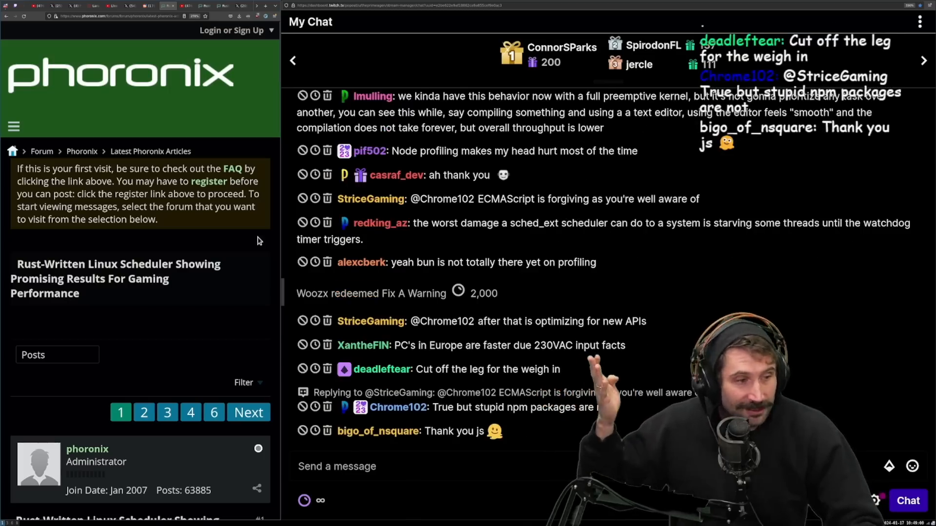
scroll("down", 3)
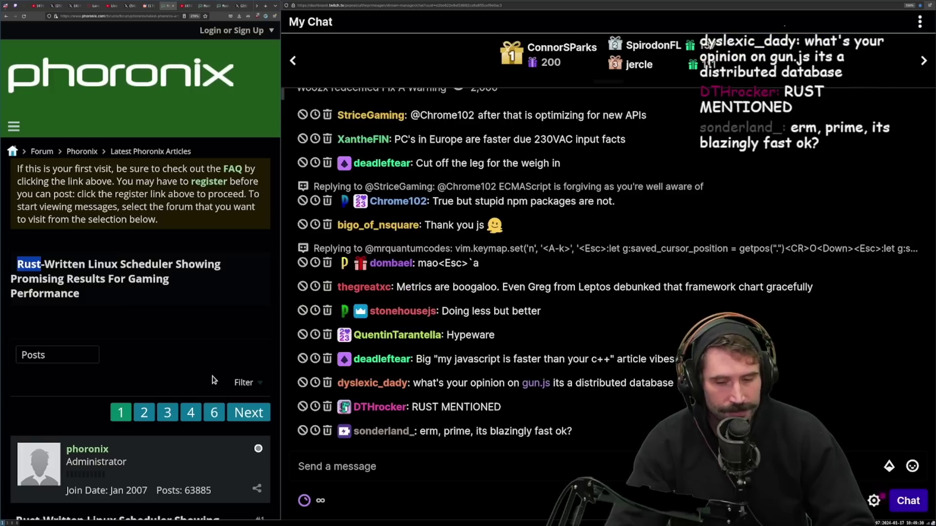
scroll("down", 3)
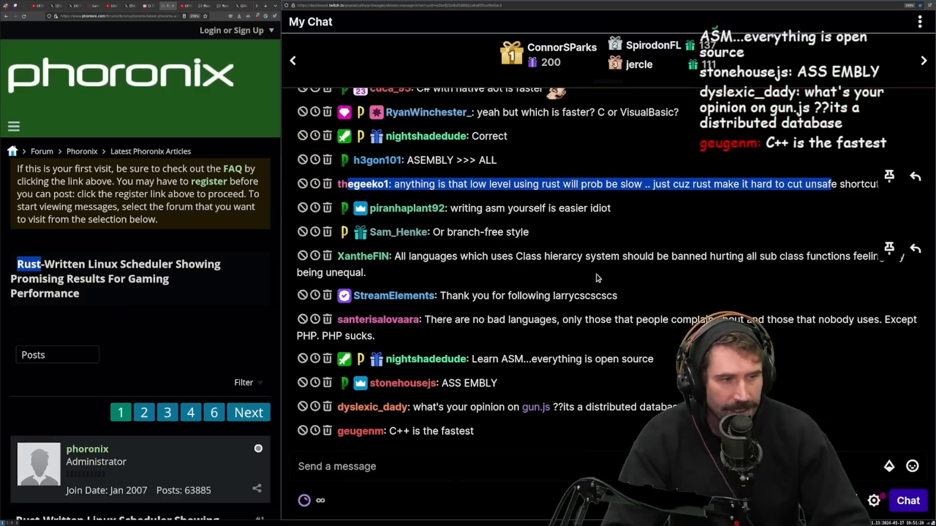
scroll("up", 3)
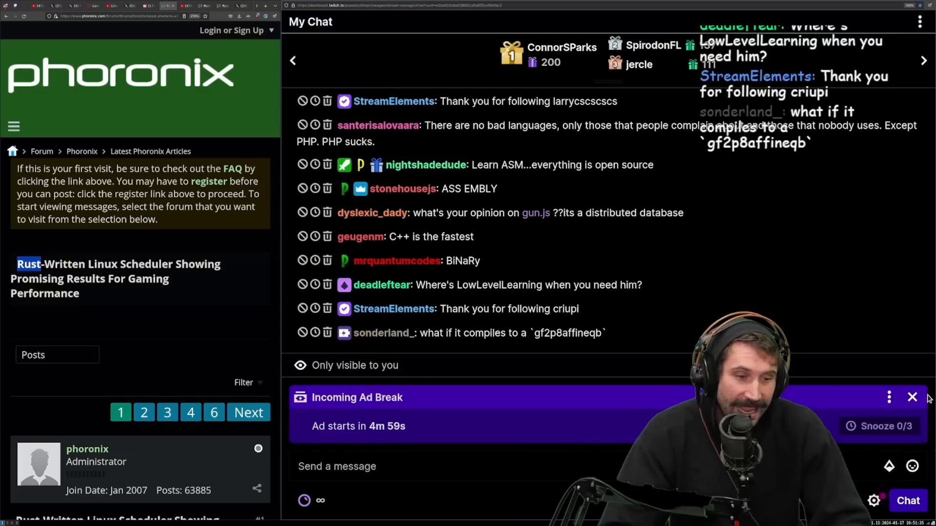
Dismiss the 'Incoming Ad Break' banner and read chat's questions about Casey and compilers.
left_click(912, 397)
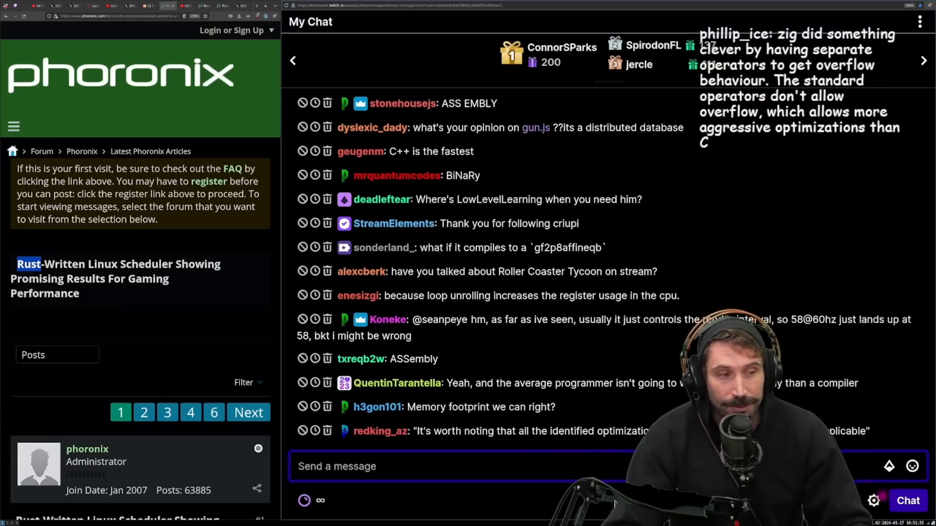
scroll("down", 3)
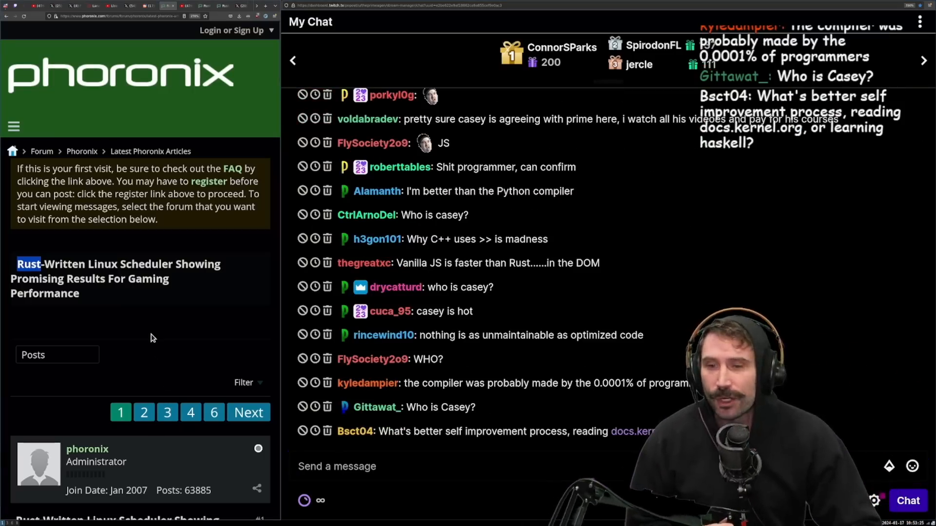
Close the Phoronix forum tab, leaving a blank new Firefox tab beside Twitch chat.
key("ctrl+t")
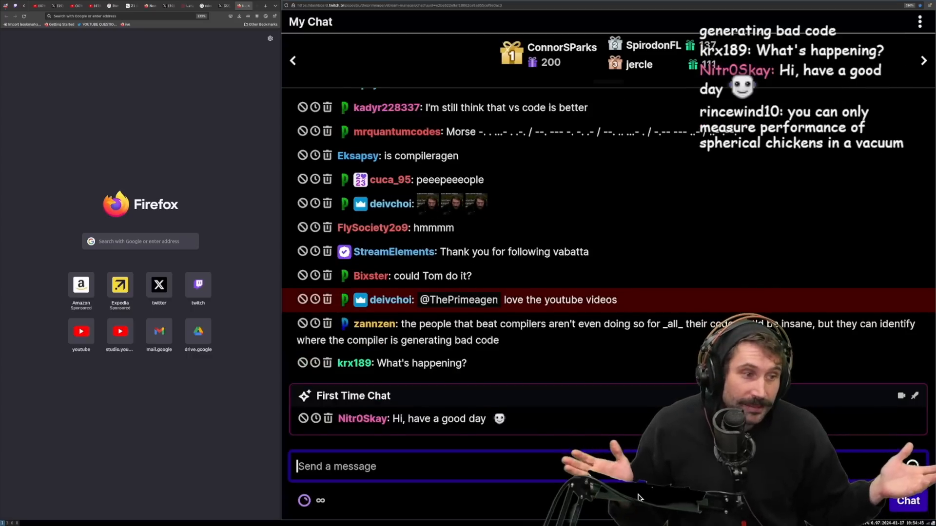
scroll("down", 3)
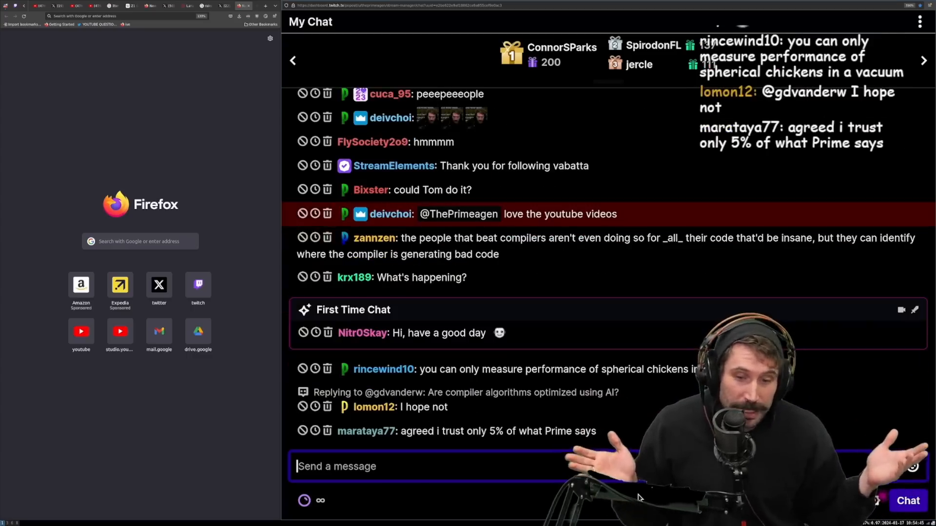